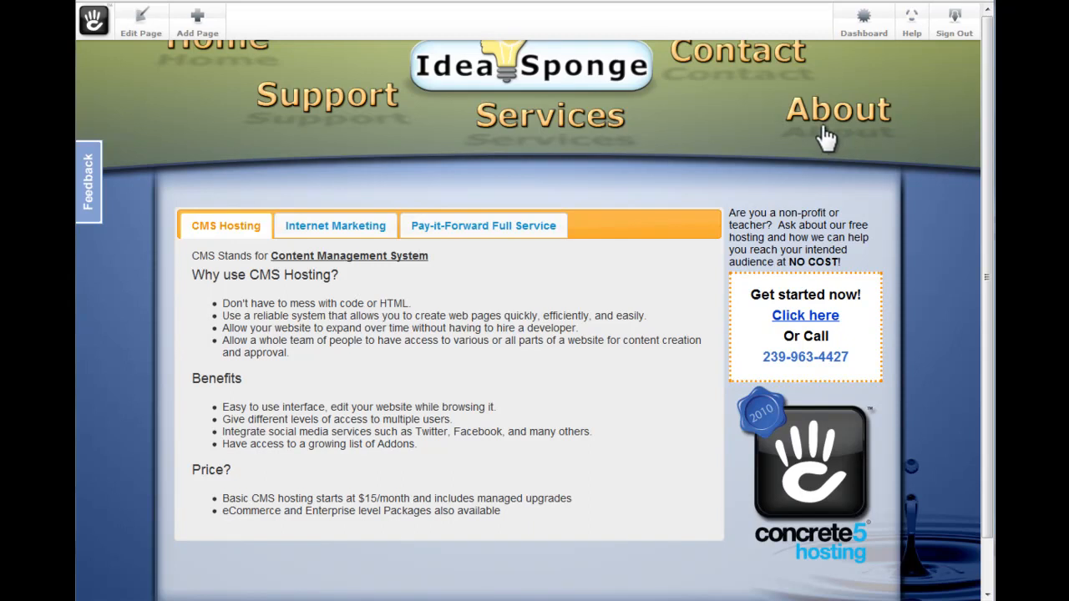
{"action": "mouse_move", "coordinate": [677, 164]}
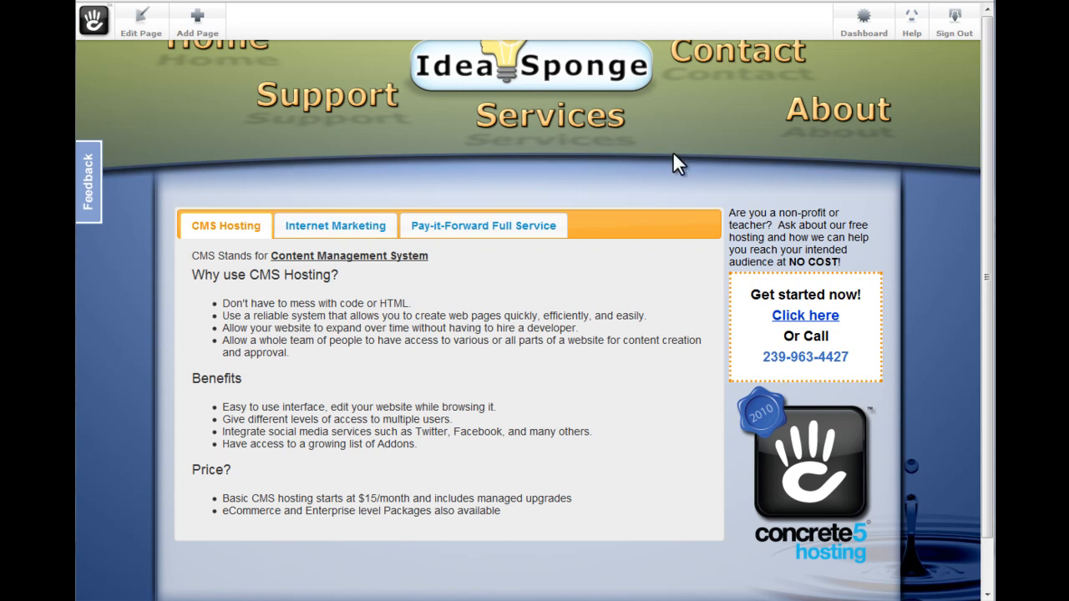
{"action": "mouse_move", "coordinate": [668, 161]}
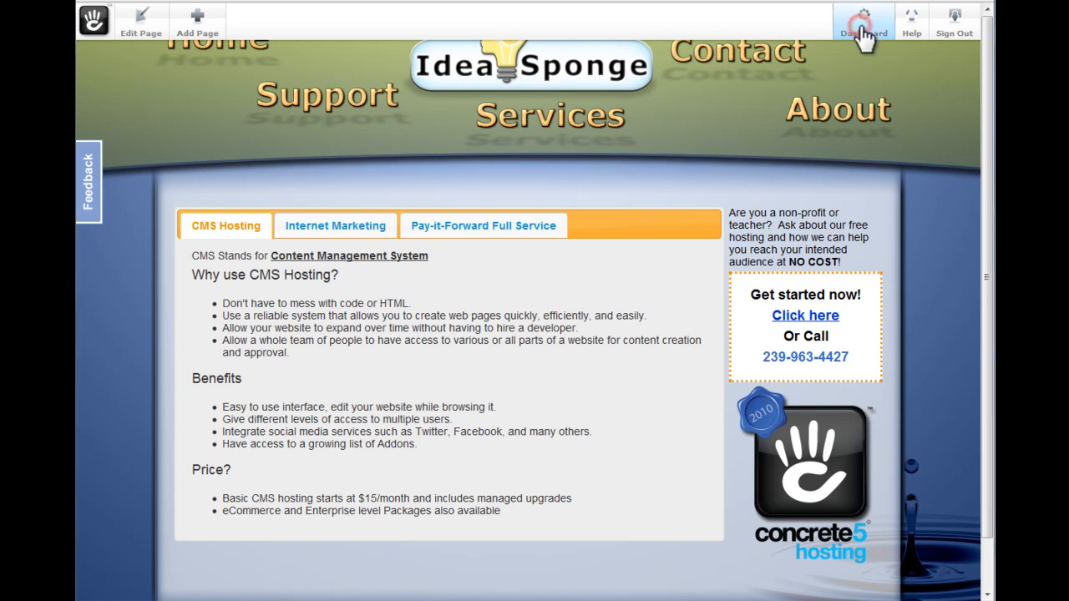
Go from the public Idea Sponge site to the administration dashboard
{"action": "left_click", "coordinate": [862, 20]}
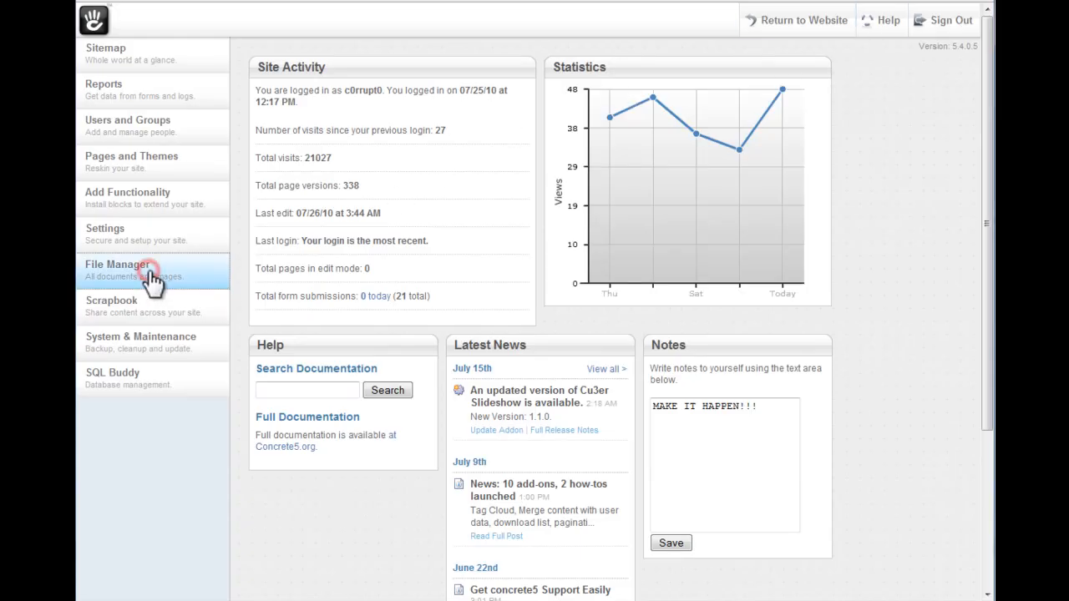
Upload the Idea Sponge Startup PDF to the File Manager so it tops the file list
{"action": "left_click", "coordinate": [117, 264]}
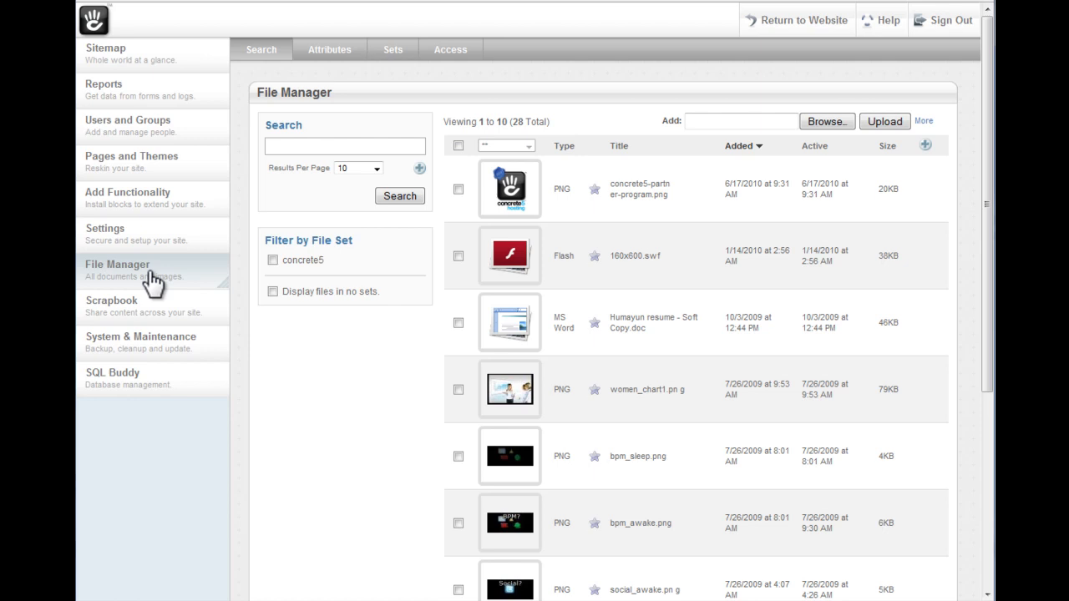
{"action": "mouse_move", "coordinate": [588, 311]}
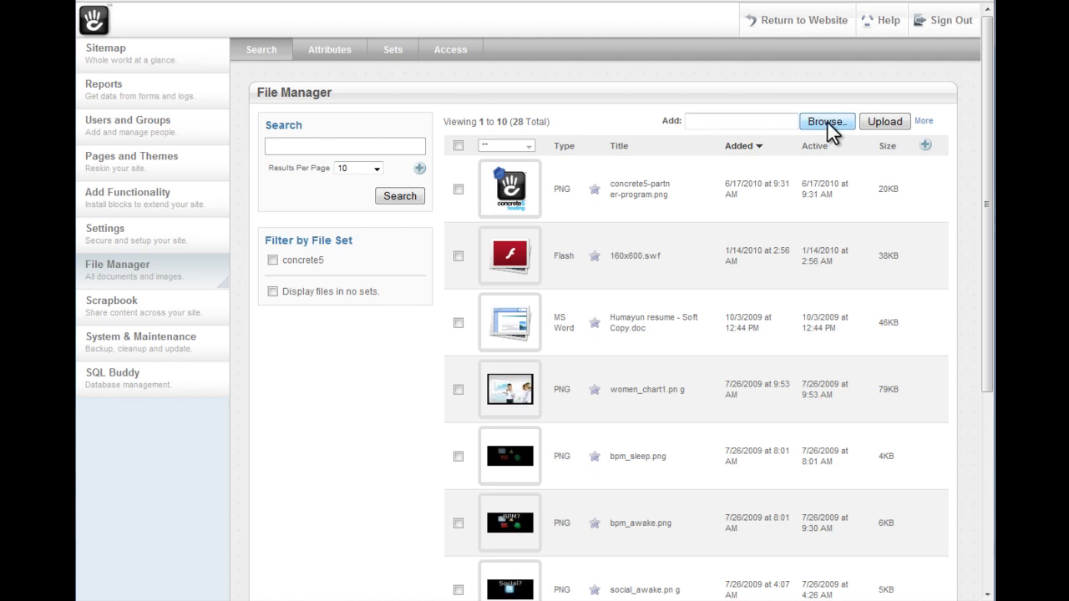
{"action": "left_click", "coordinate": [825, 120]}
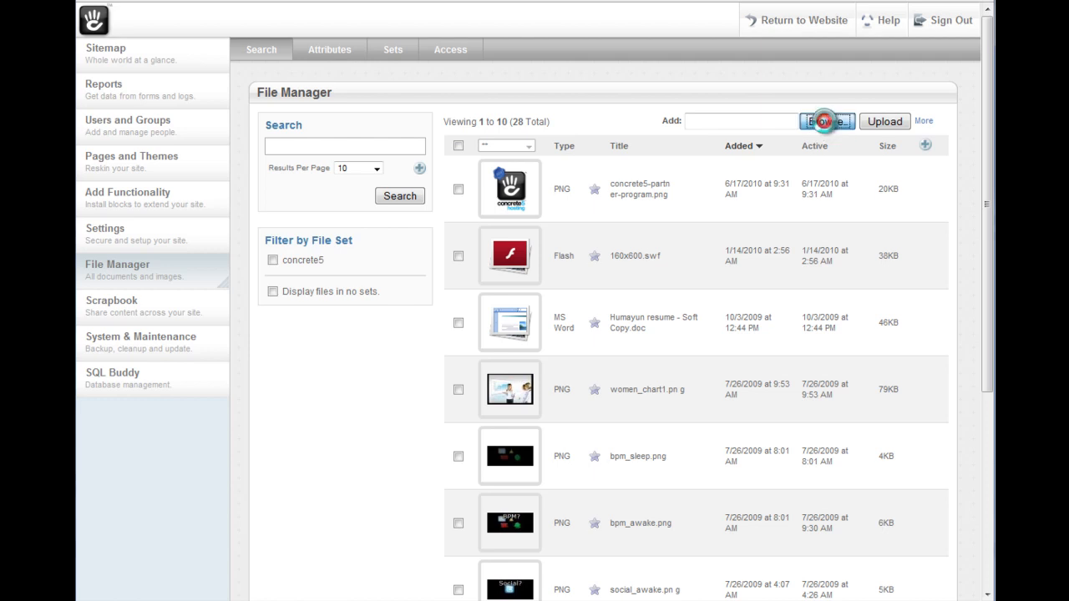
{"action": "left_click", "coordinate": [827, 120]}
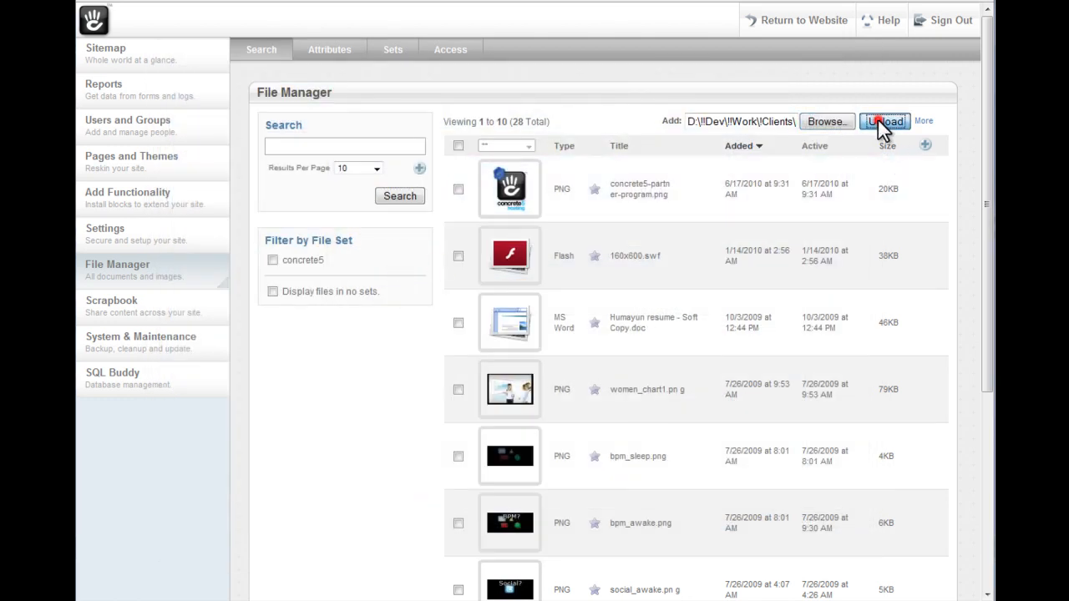
{"action": "left_click", "coordinate": [886, 120]}
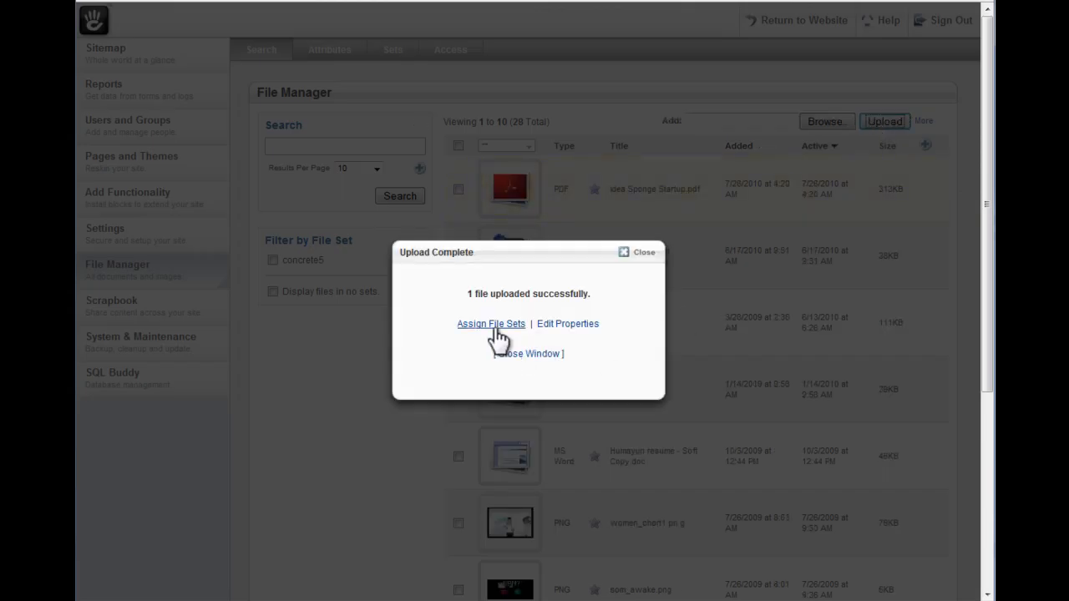
{"action": "left_click", "coordinate": [530, 354]}
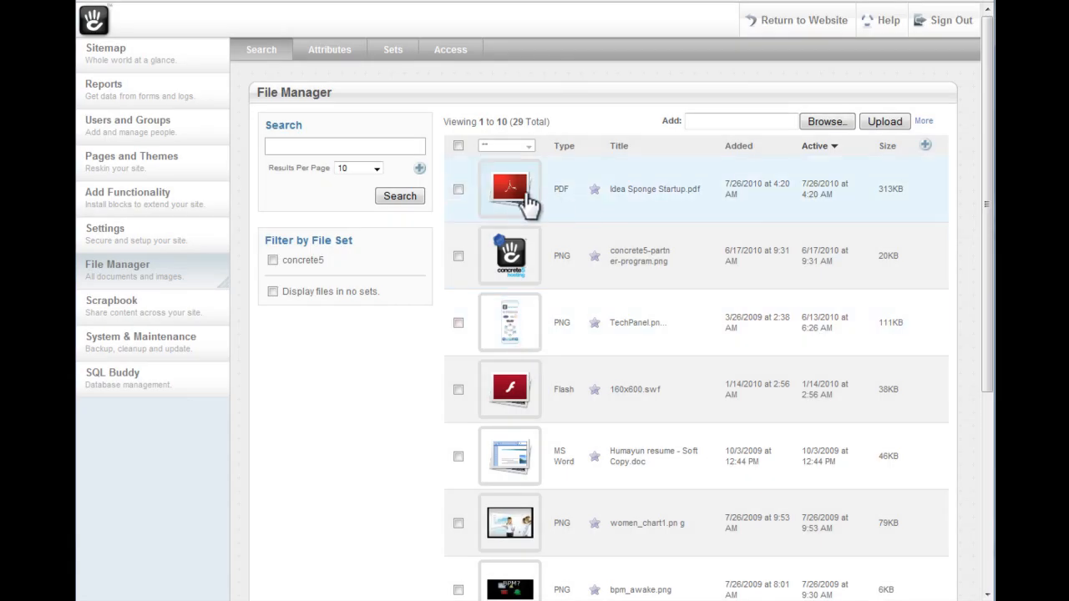
Delete the Idea Sponge Startup PDF from the file library and confirm
{"action": "left_click", "coordinate": [510, 189]}
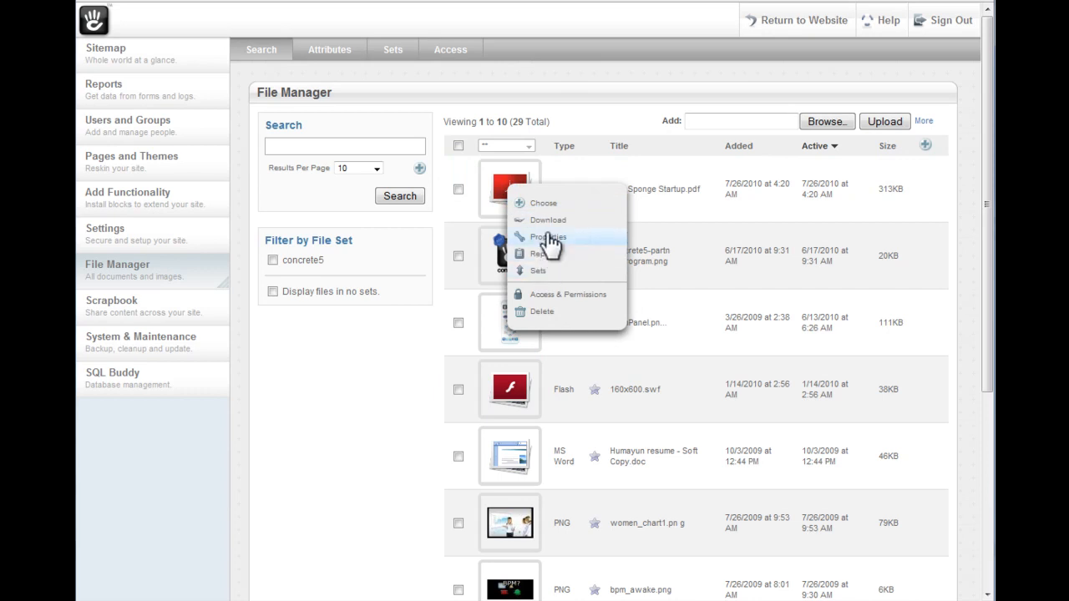
{"action": "mouse_move", "coordinate": [550, 312]}
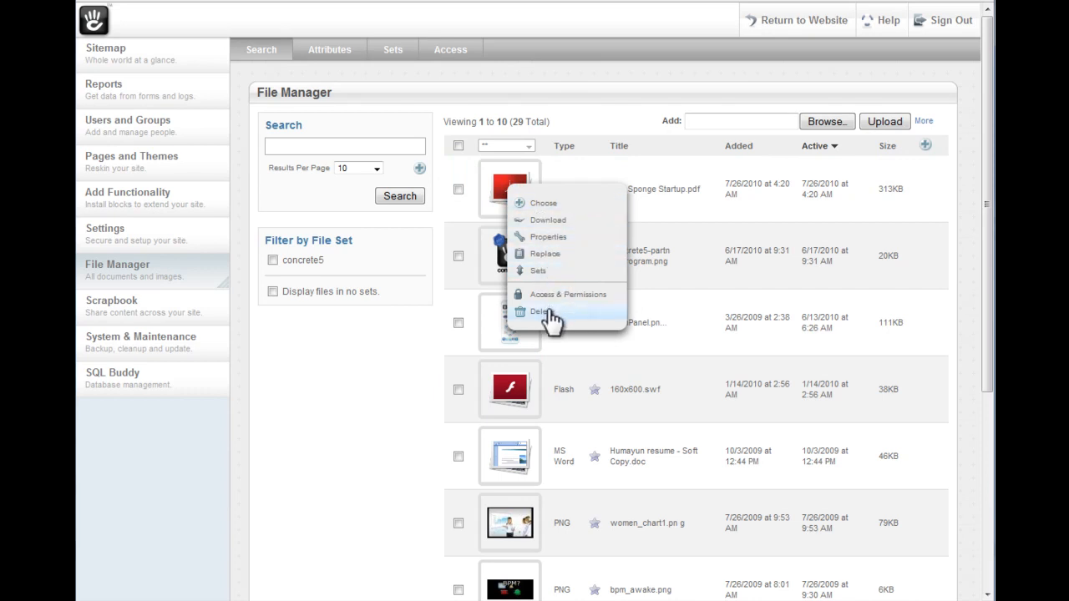
{"action": "left_click", "coordinate": [542, 311]}
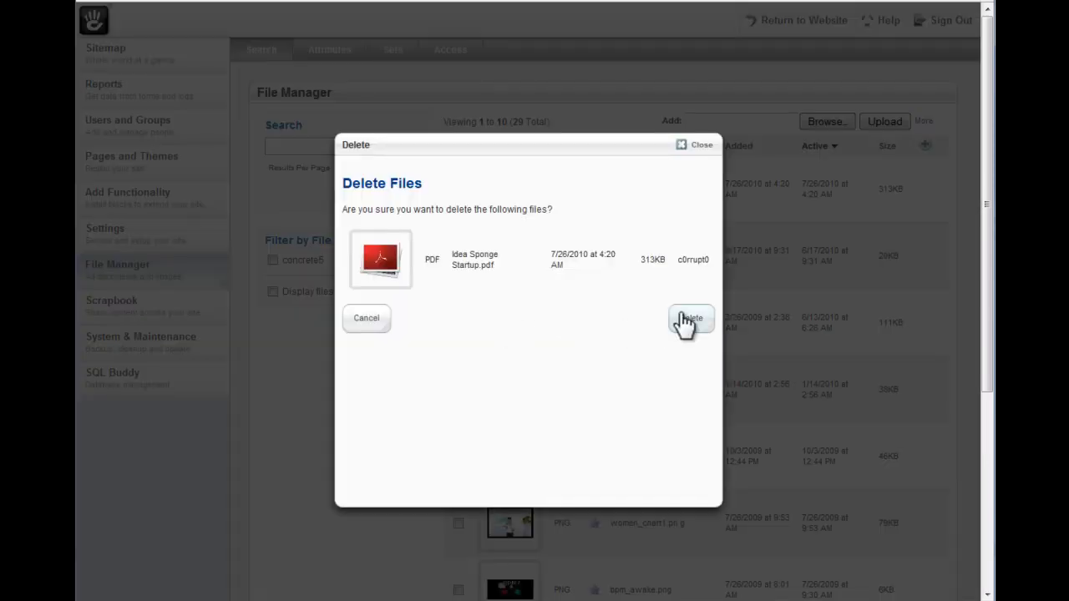
{"action": "left_click", "coordinate": [692, 321]}
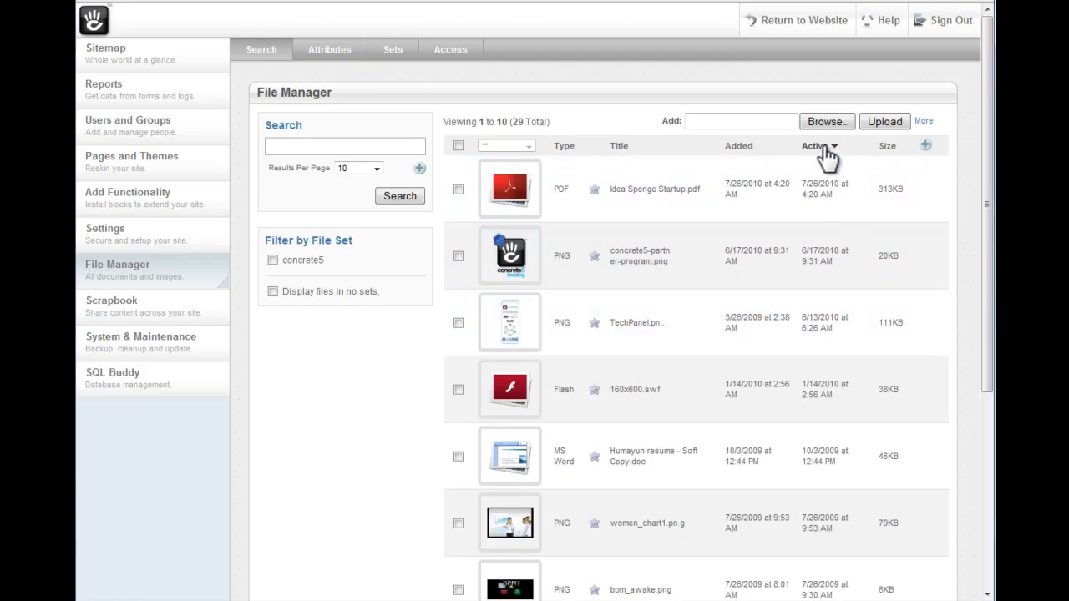
Queue photos 010.JPG through 018.JPG in the multiple-file upload tool
{"action": "left_click", "coordinate": [261, 50]}
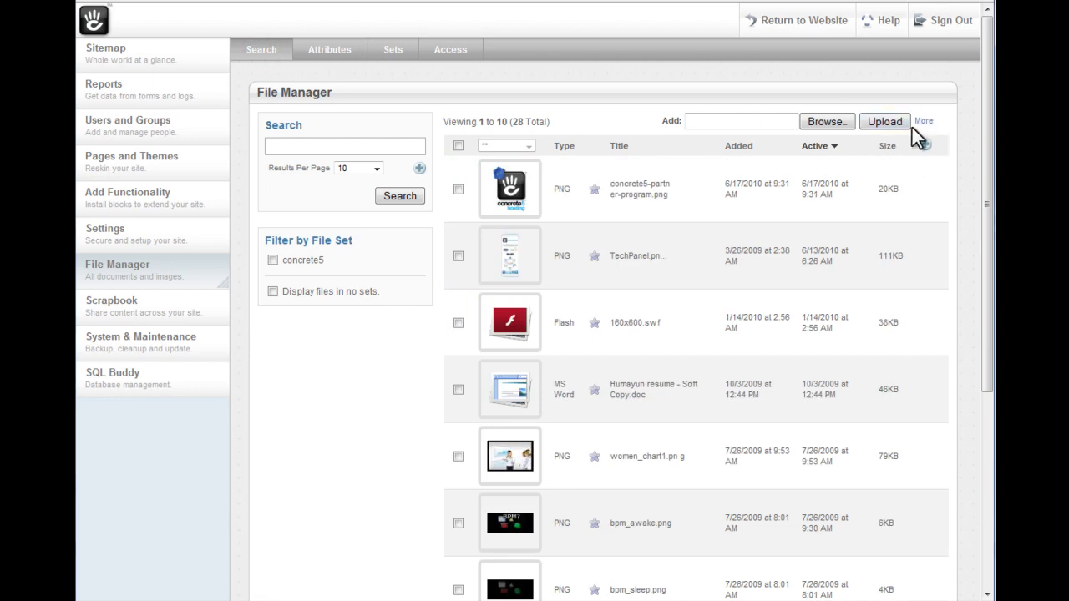
{"action": "left_click", "coordinate": [884, 120]}
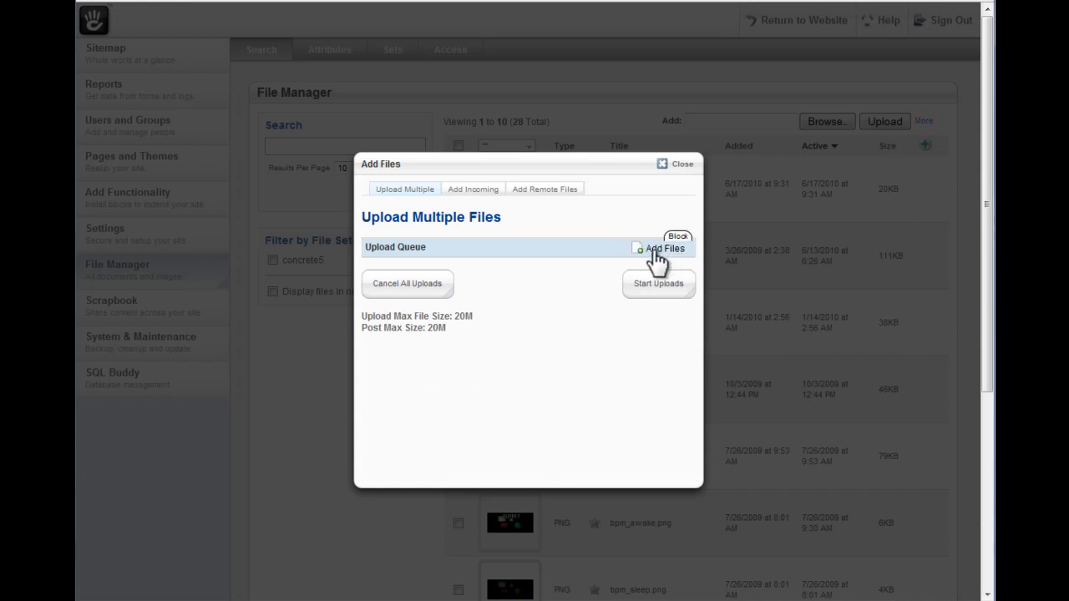
{"action": "left_click", "coordinate": [661, 249]}
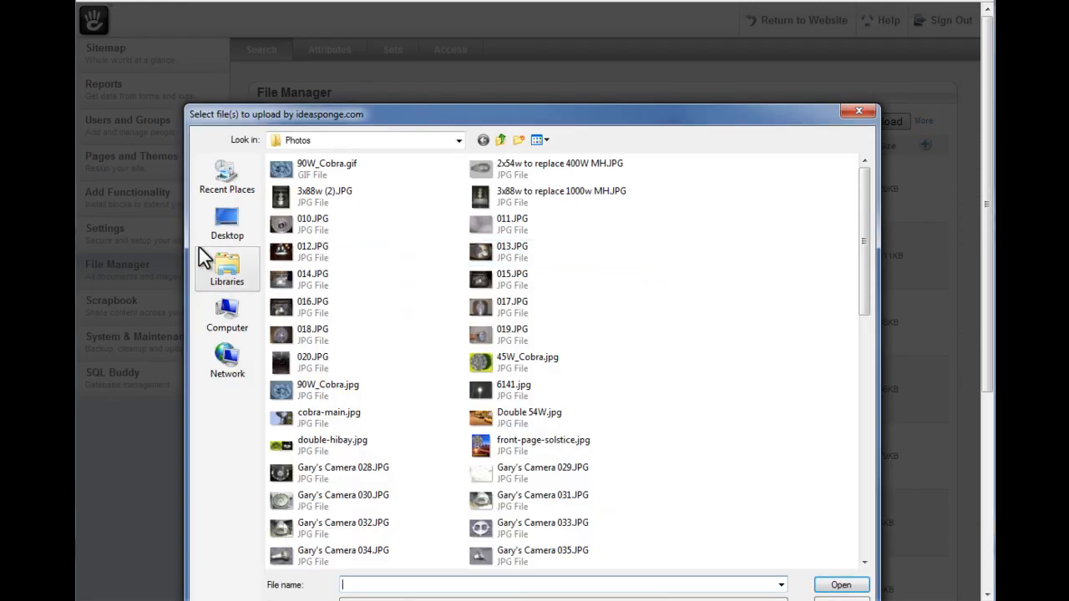
{"action": "left_click", "coordinate": [314, 224]}
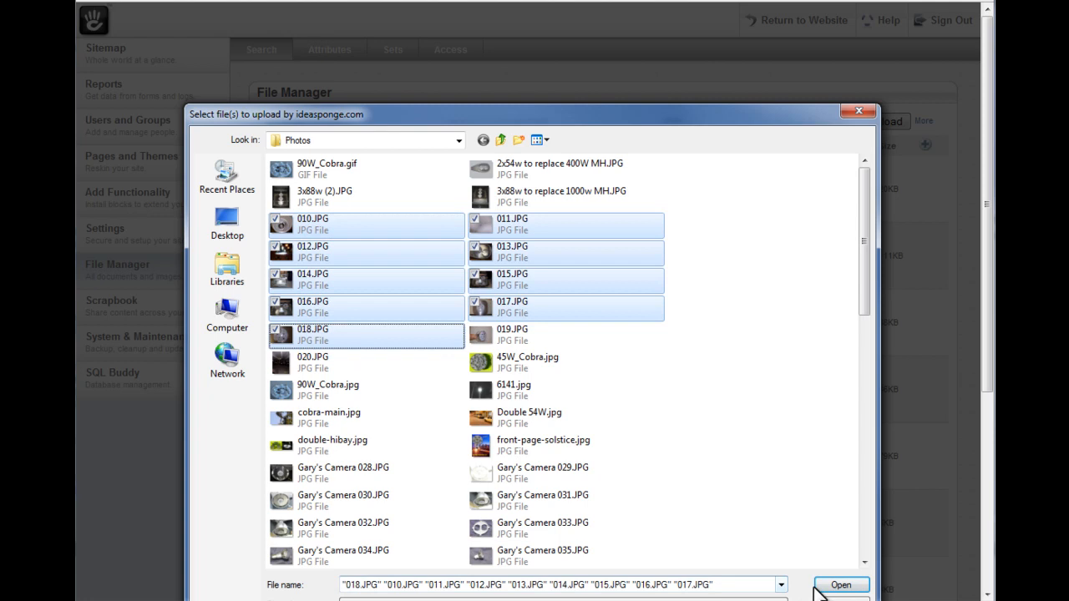
{"action": "left_click", "coordinate": [840, 585]}
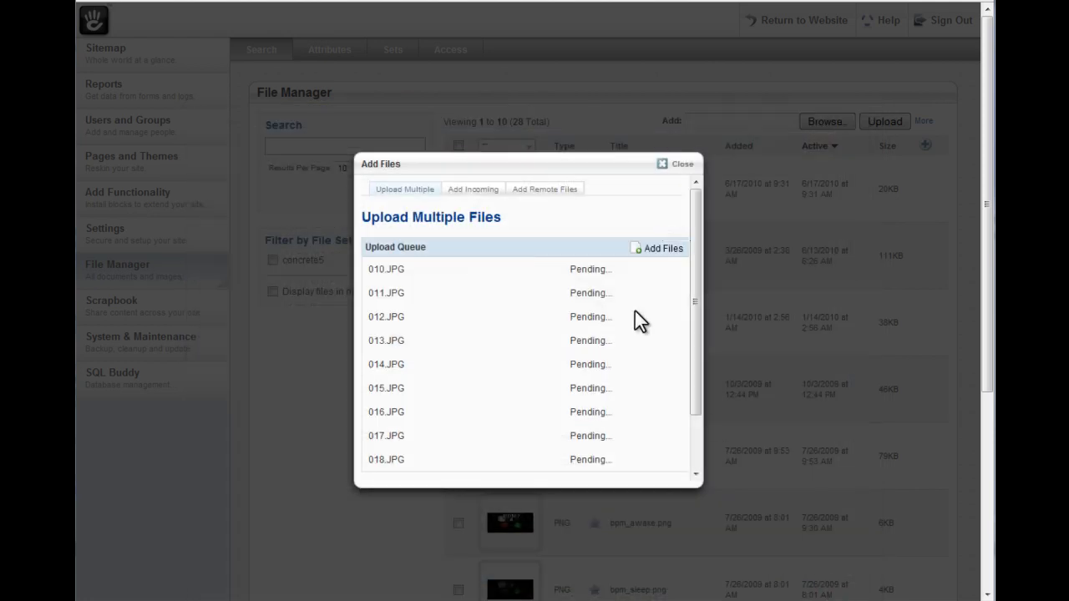
{"action": "mouse_move", "coordinate": [689, 307]}
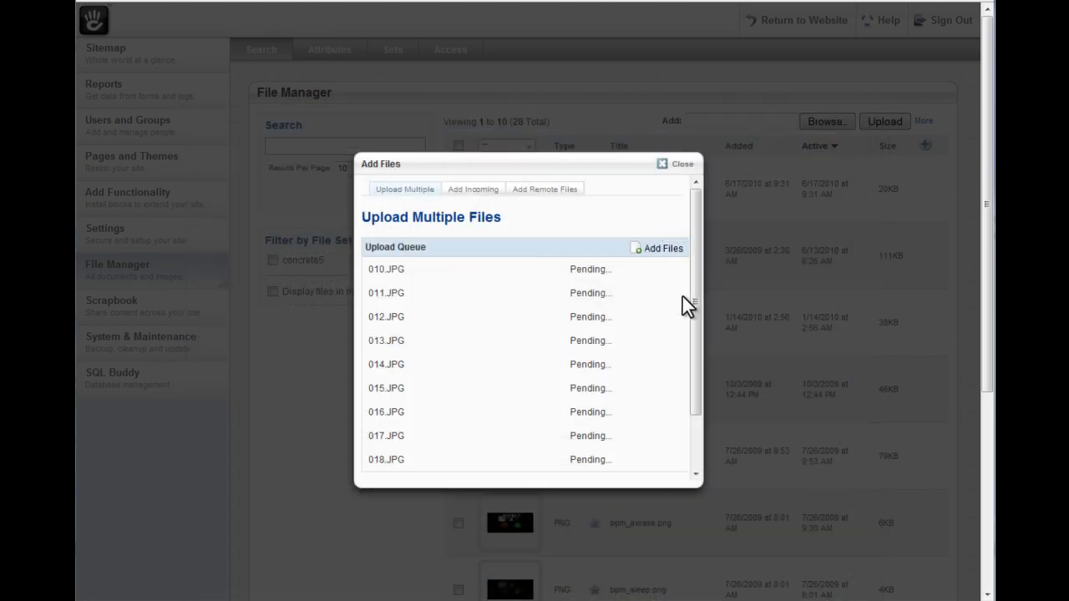
{"action": "scroll", "scroll_direction": "down", "scroll_amount": 3}
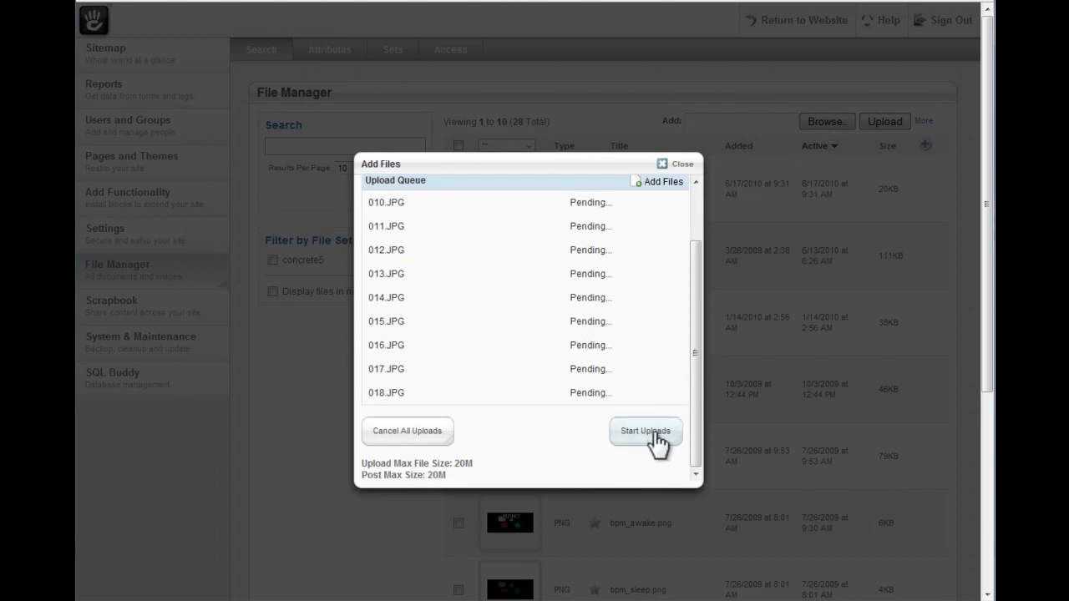
Start the uploads and wait until nine files are reported uploaded successfully
{"action": "left_click", "coordinate": [645, 431]}
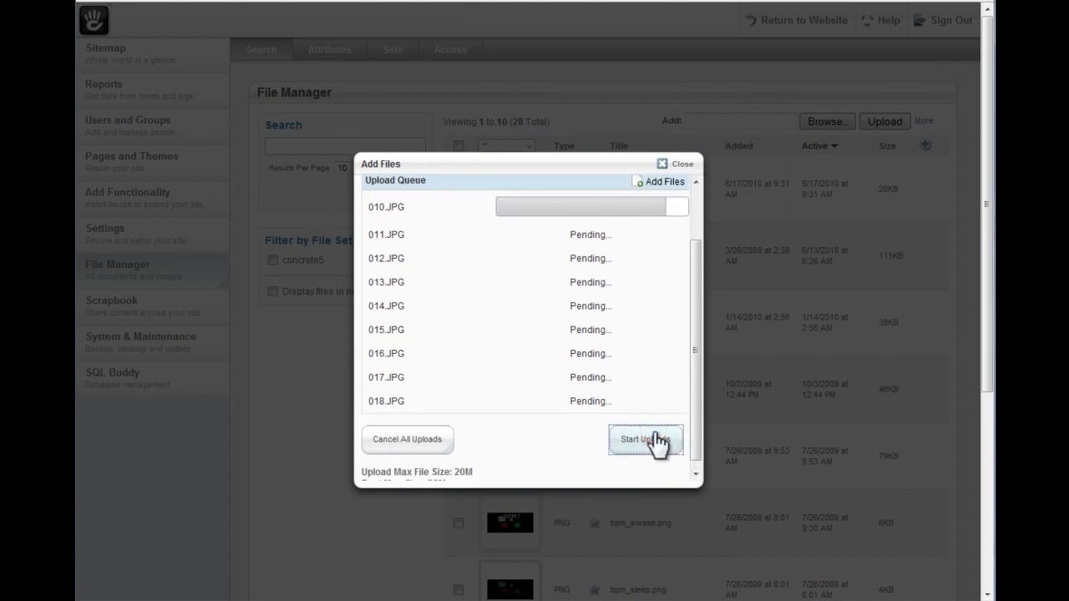
{"action": "left_click", "coordinate": [645, 440]}
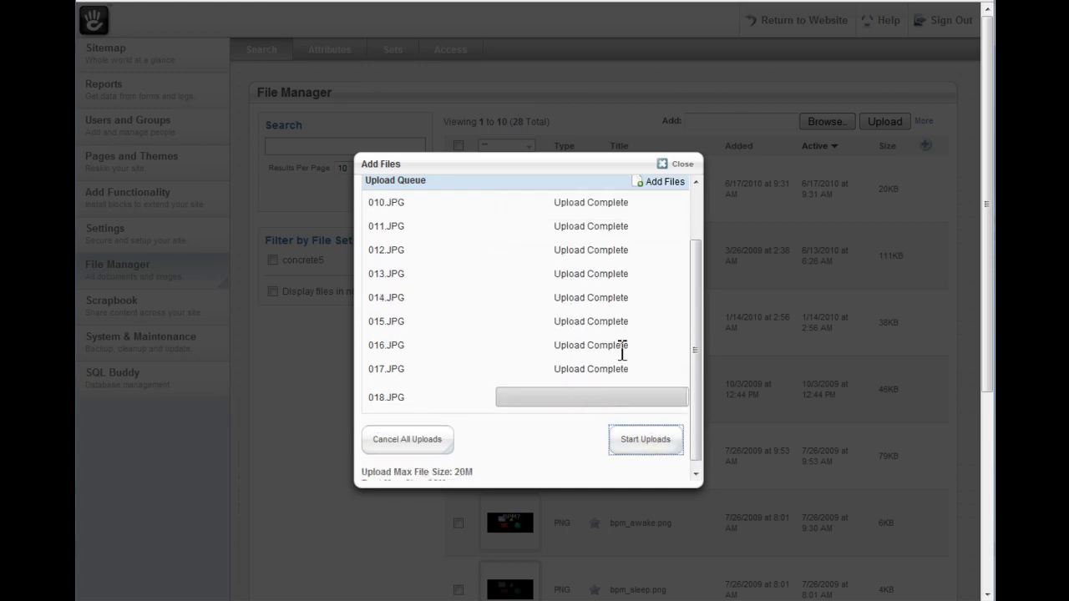
{"action": "left_click", "coordinate": [645, 439]}
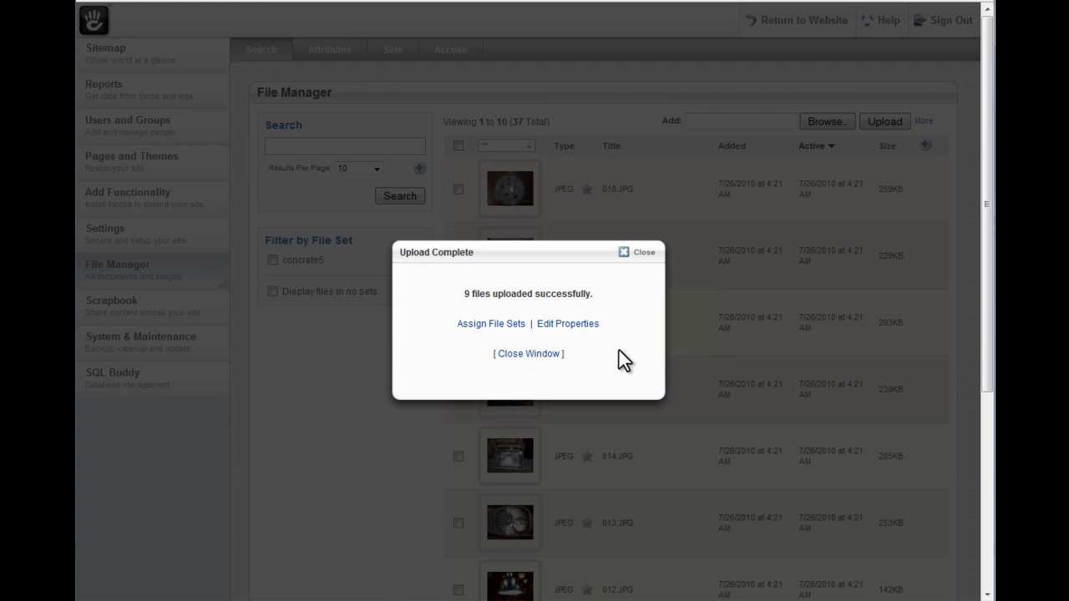
{"action": "mouse_move", "coordinate": [494, 277]}
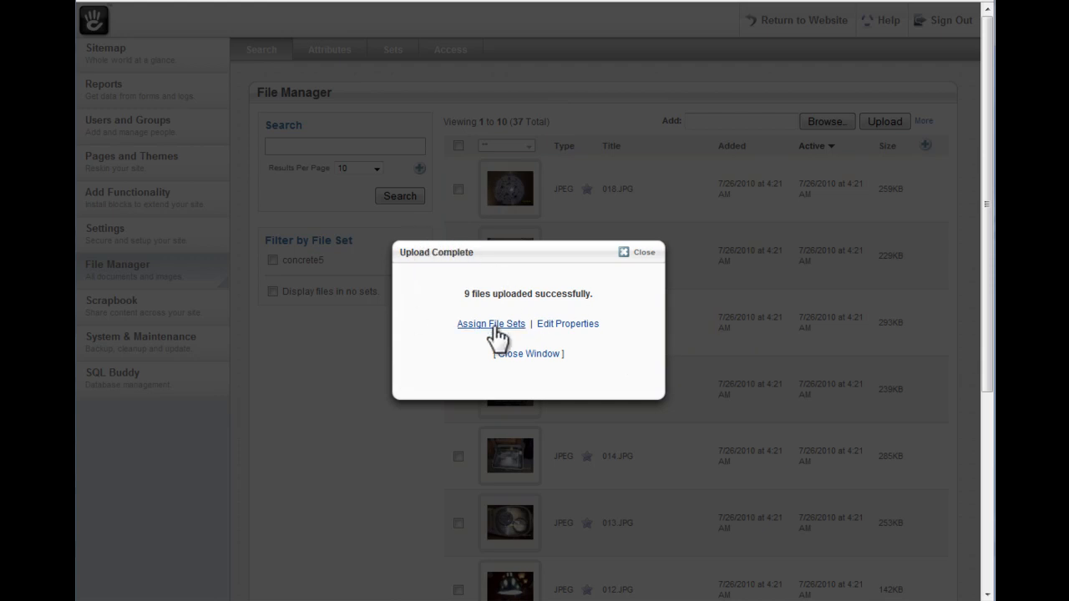
Assign the nine photos to a new file set named MPS LED and return to the list
{"action": "left_click", "coordinate": [491, 324]}
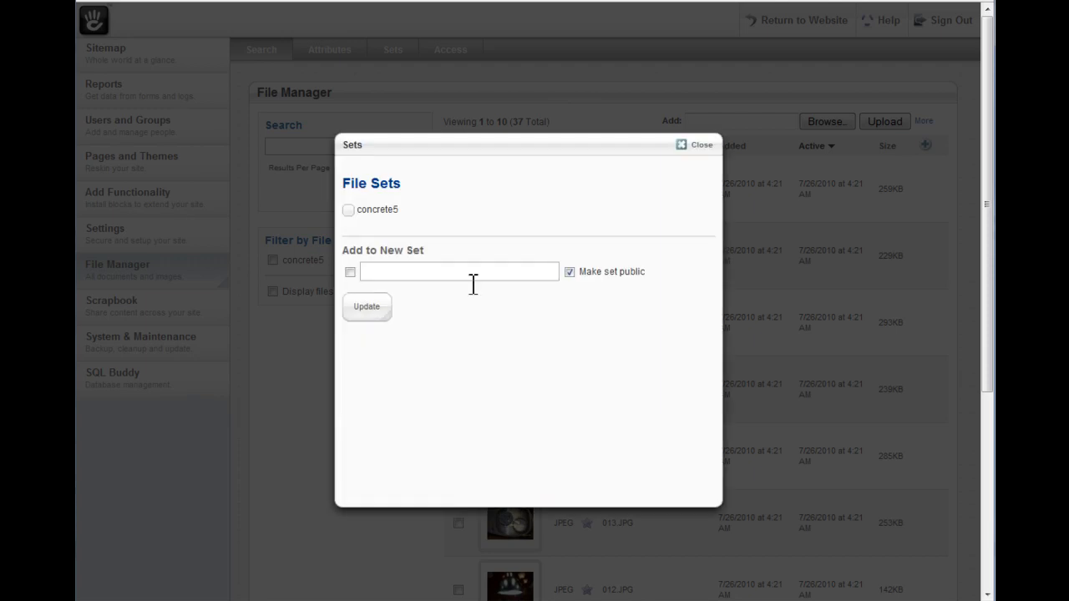
{"action": "left_click", "coordinate": [349, 271]}
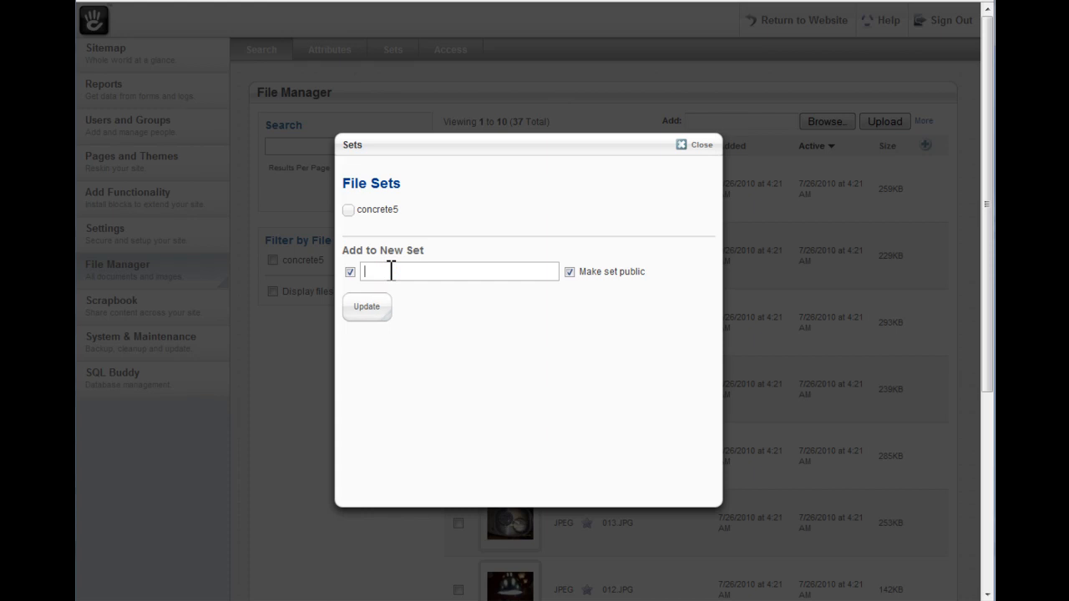
{"action": "type", "text": "MPS LED"}
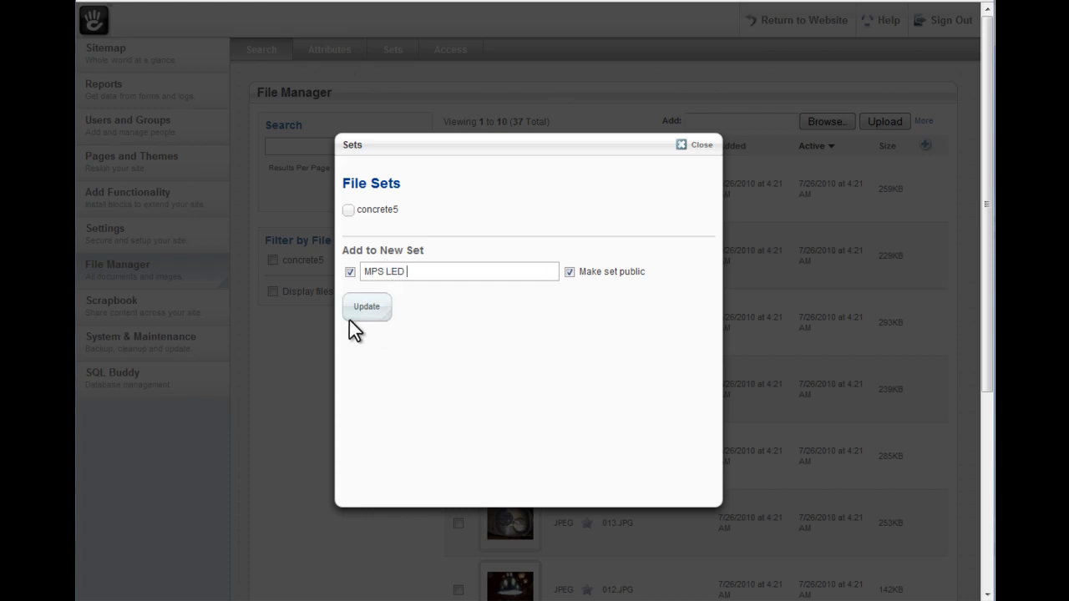
{"action": "left_click", "coordinate": [365, 307]}
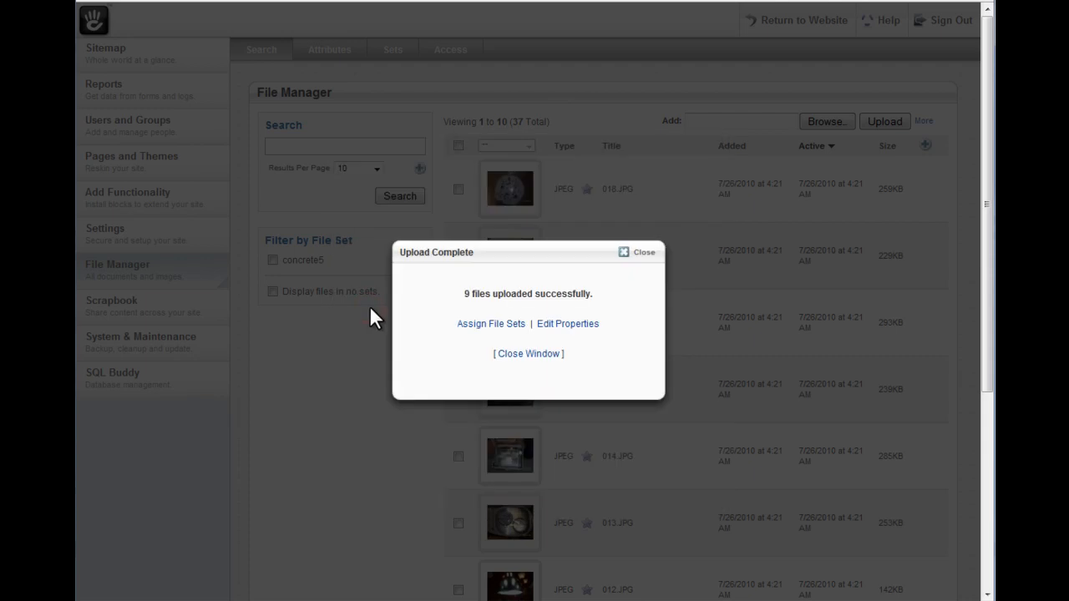
{"action": "left_click", "coordinate": [528, 354]}
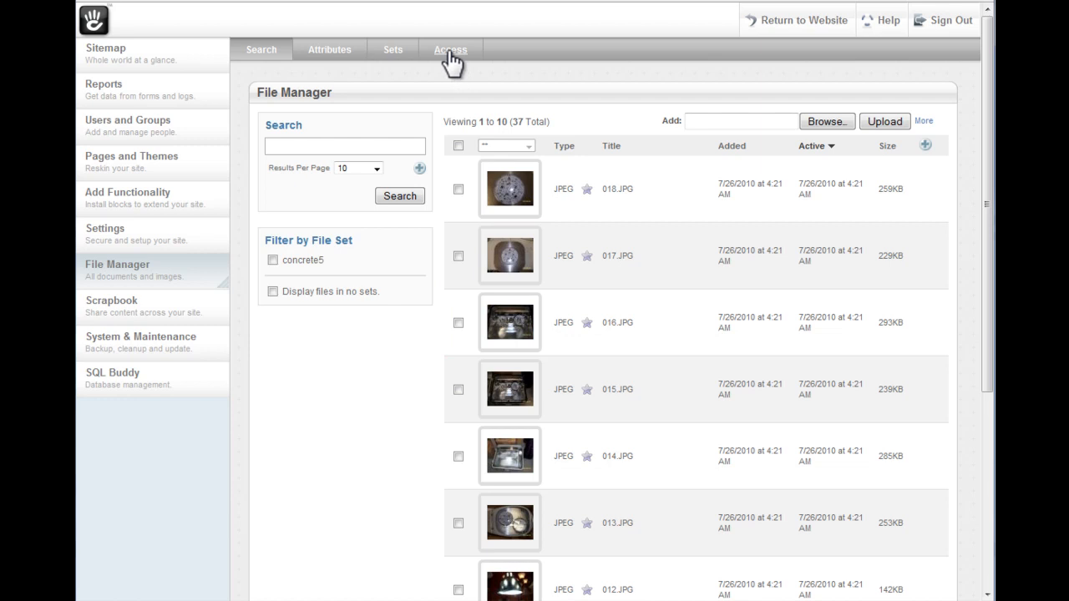
Show the File Manager's Access settings with permissions and allowed file types
{"action": "left_click", "coordinate": [452, 50]}
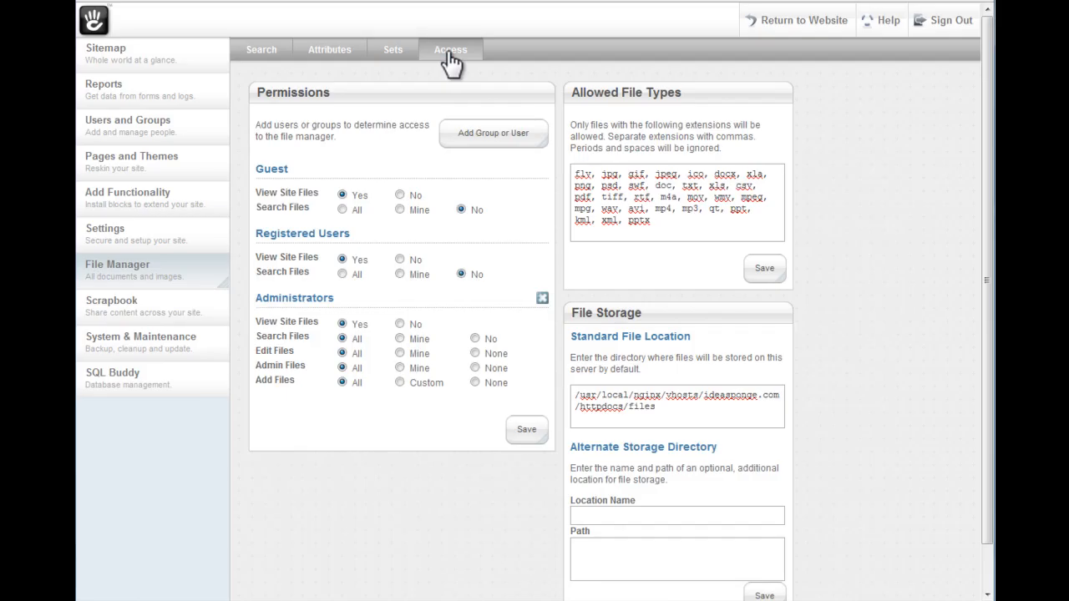
{"action": "mouse_move", "coordinate": [638, 198]}
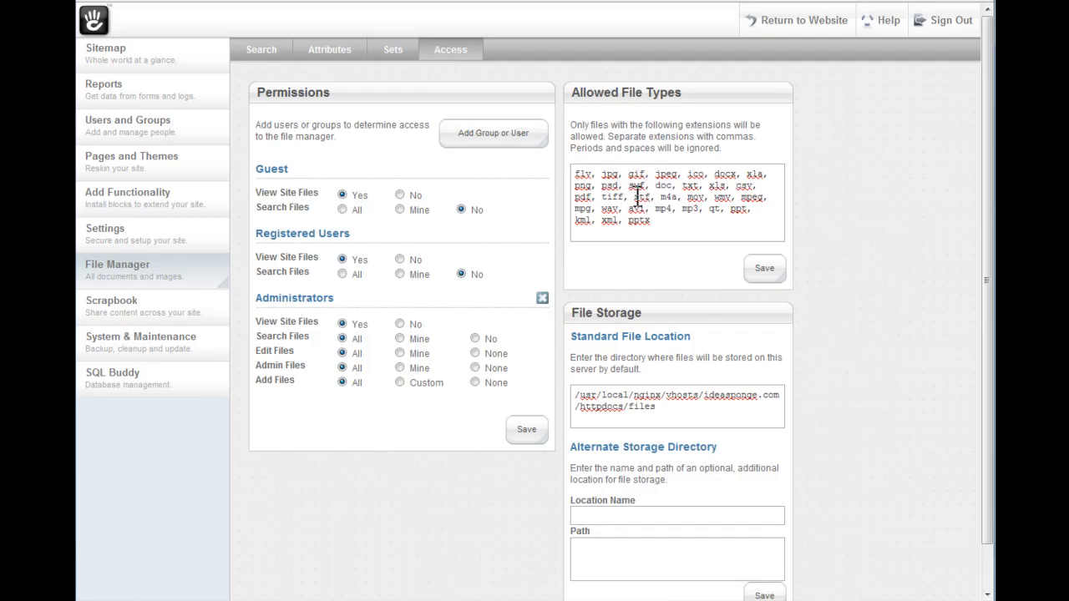